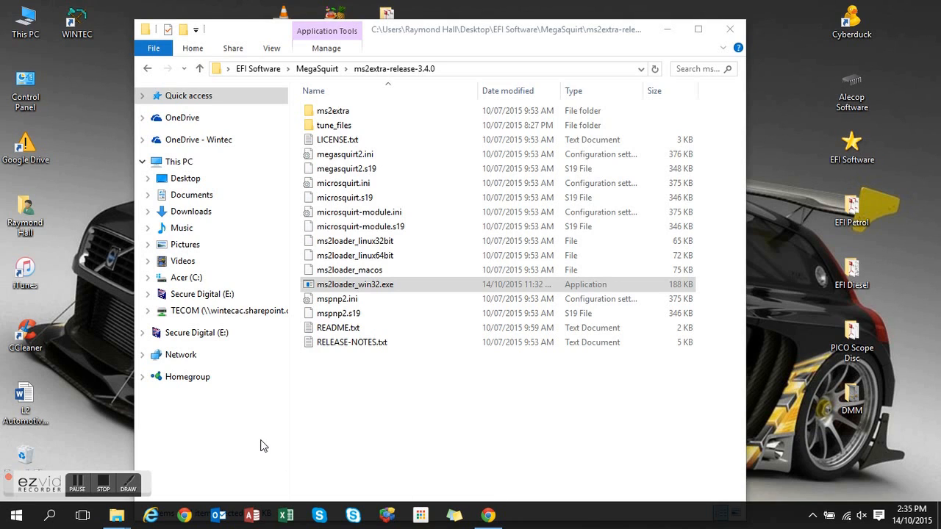
mouse_move(285, 438)
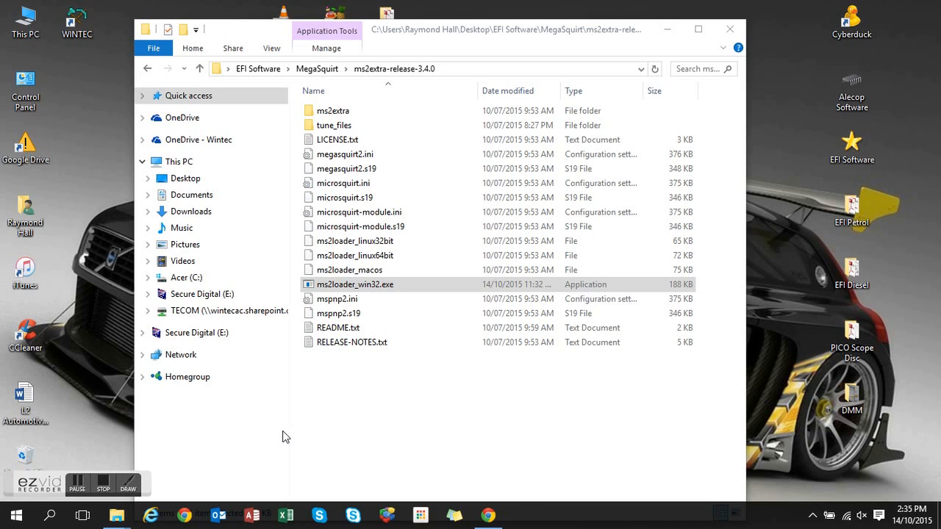
mouse_move(329, 379)
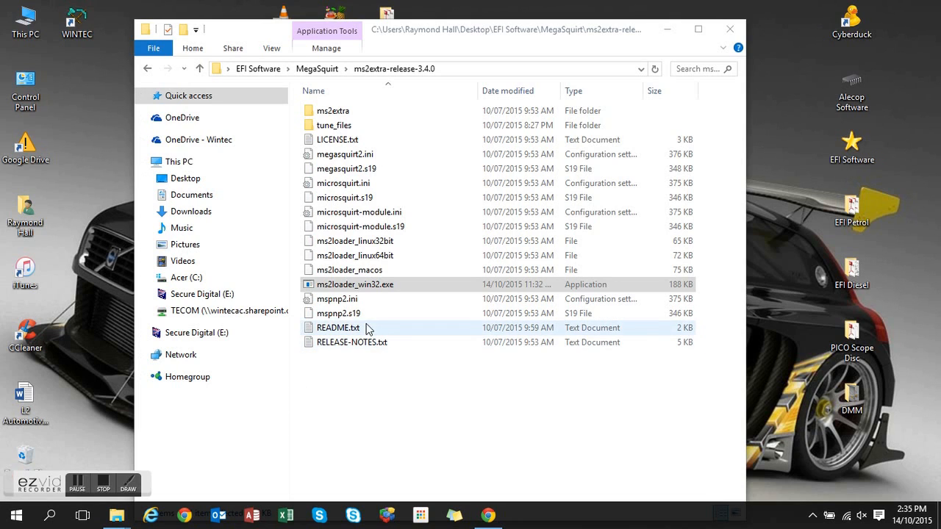
- Launch ms2loader_win32.exe and acknowledge the fuse, ECU-power and tuning-software warnings
double_click(355, 285)
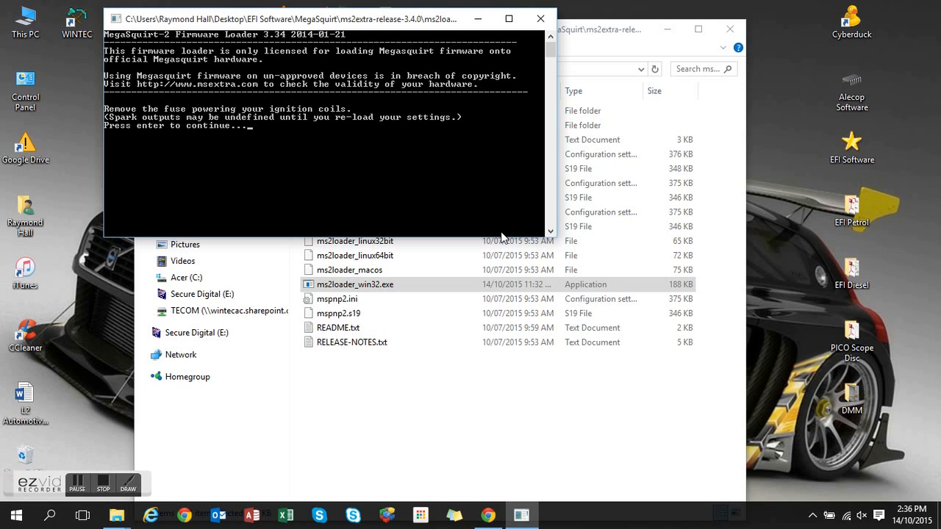
key("enter")
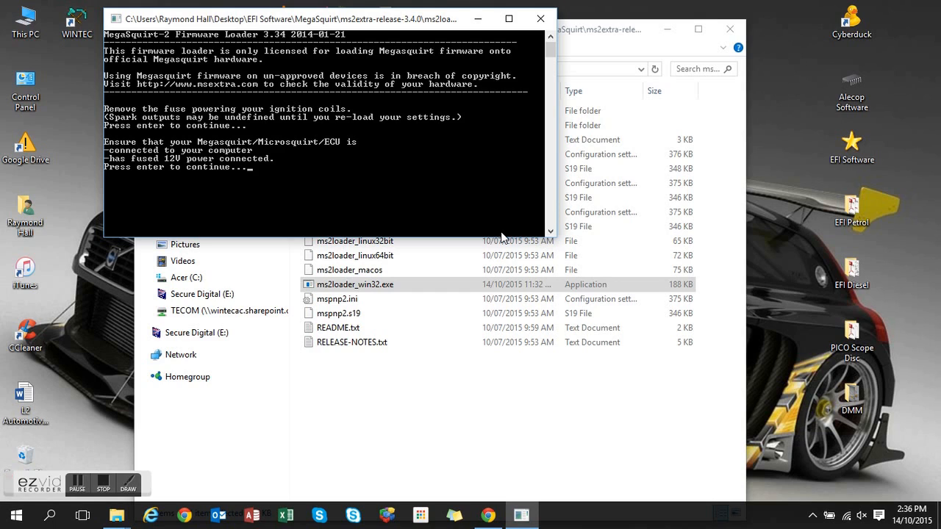
key("enter")
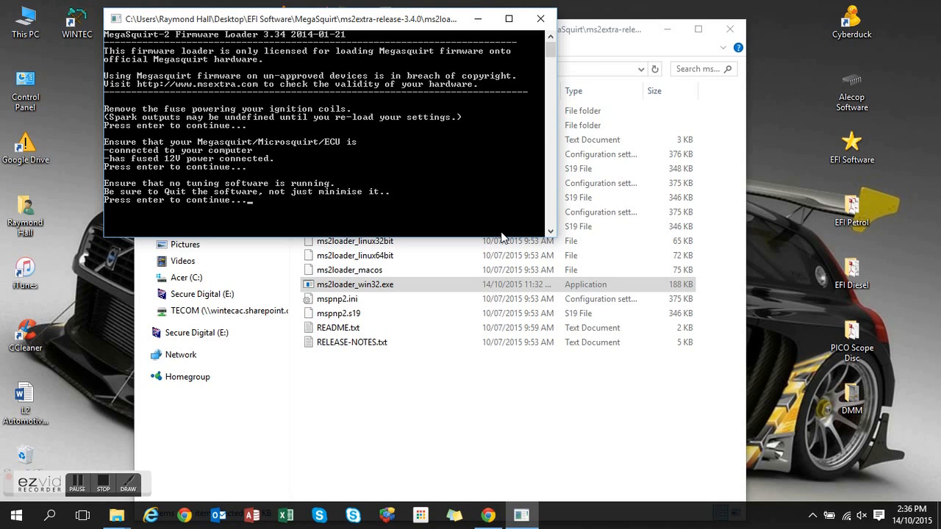
key("enter")
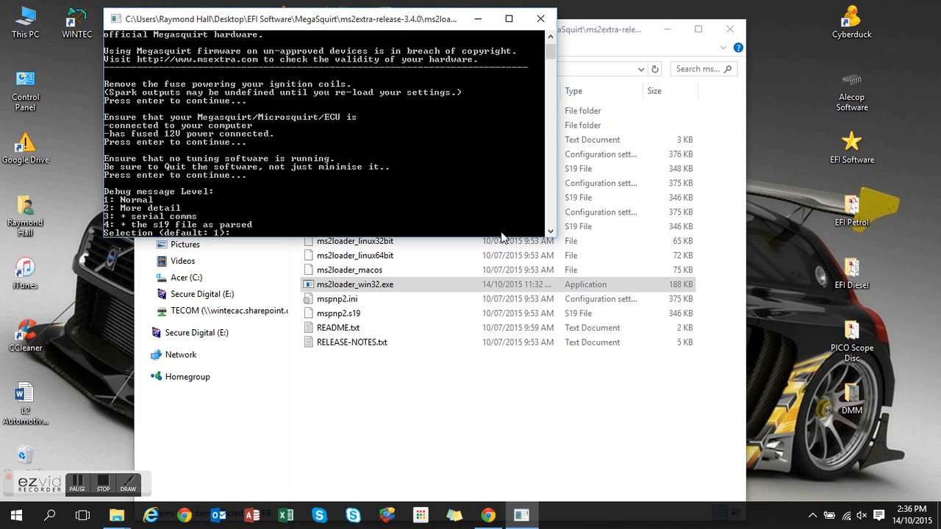
- Choose debug level 1, scan the serial ports automatically and accept the ECU found on COM6
type("1")
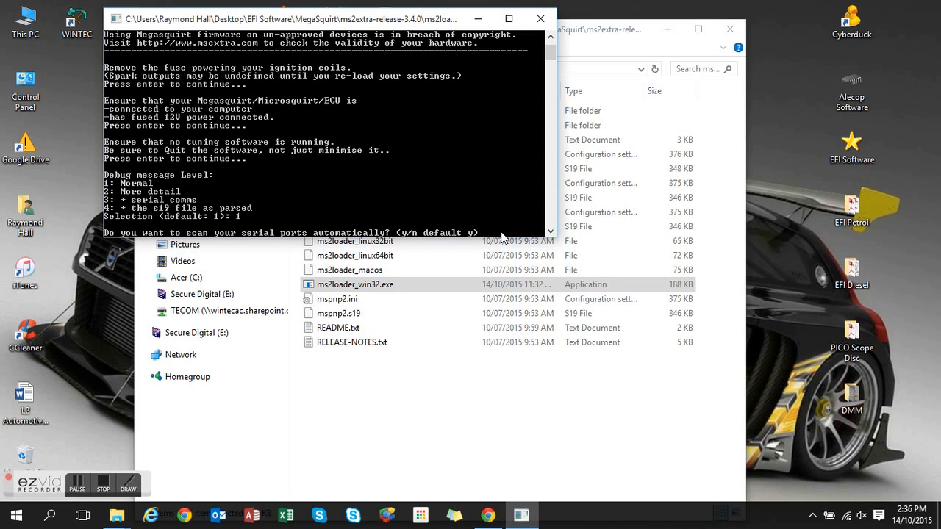
key("enter")
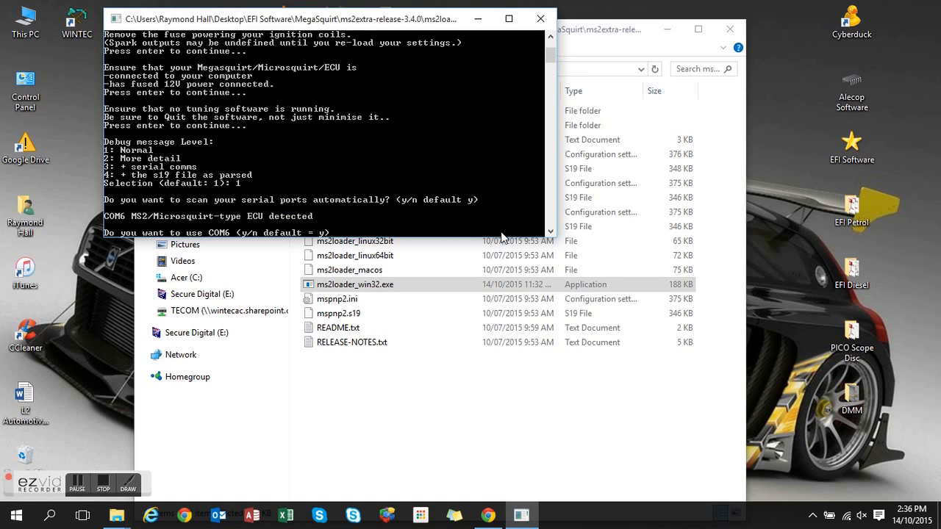
key("enter")
type("n")
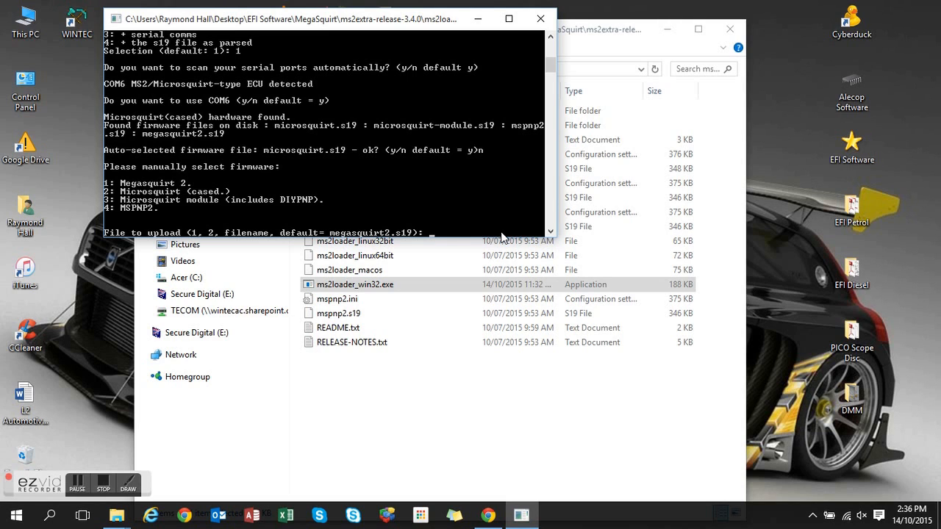
- Select option 3, microsquirt-module.s19, as the firmware to upload without preserving calibrations
type("3")
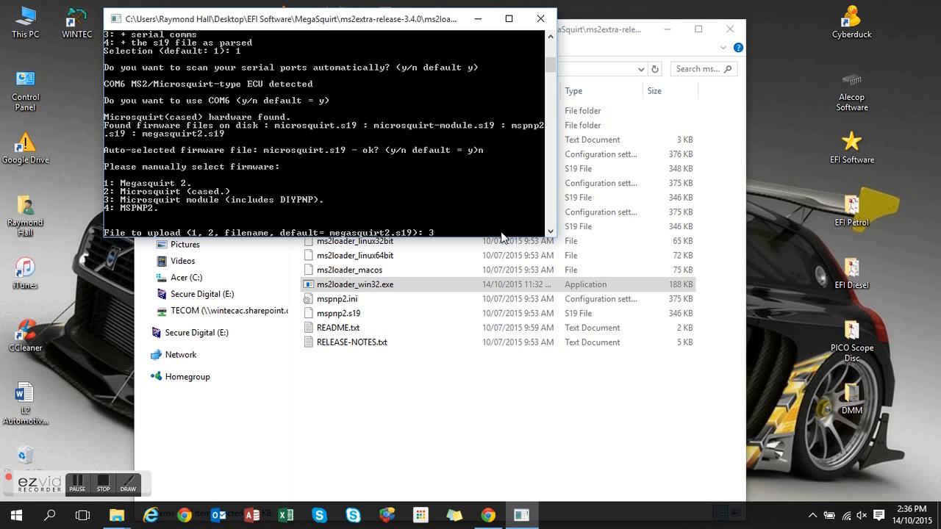
key("enter")
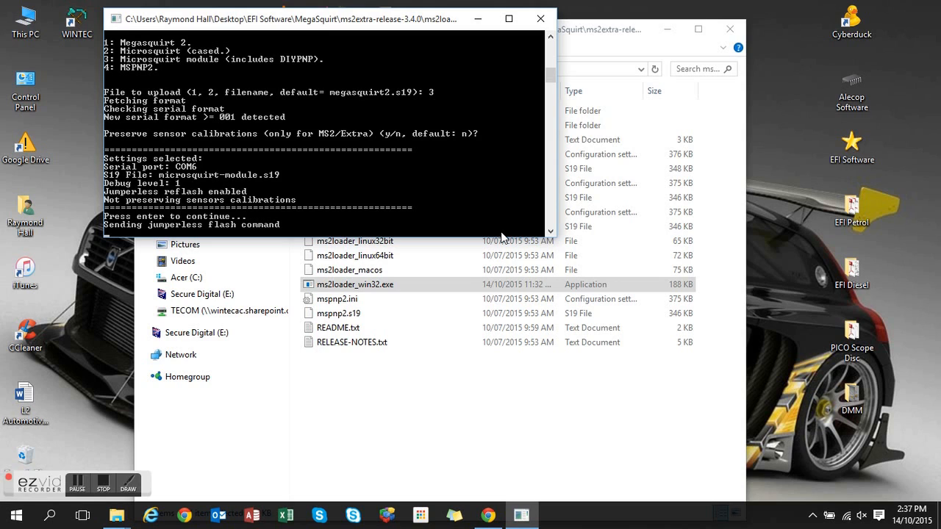
- Send the jumperless flash command so the controller is erased and rewritten with the firmware
key("enter")
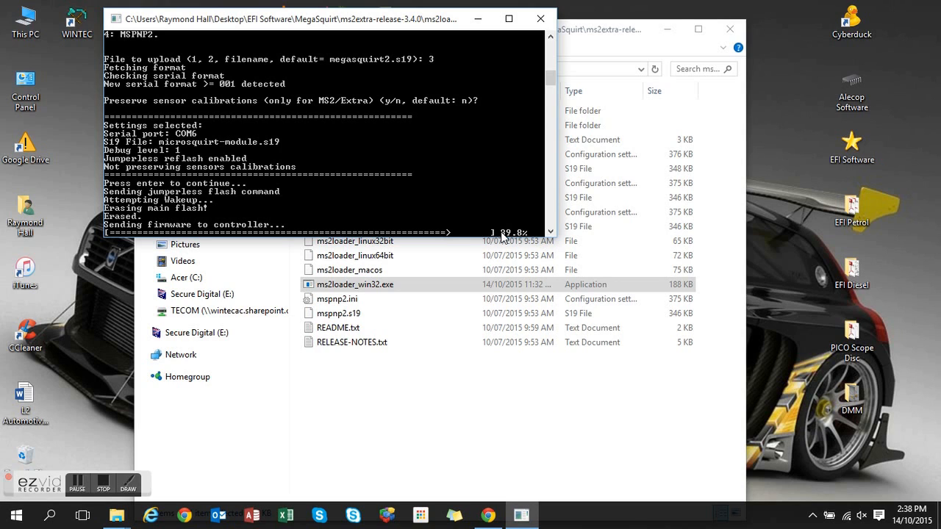
mouse_move(482, 402)
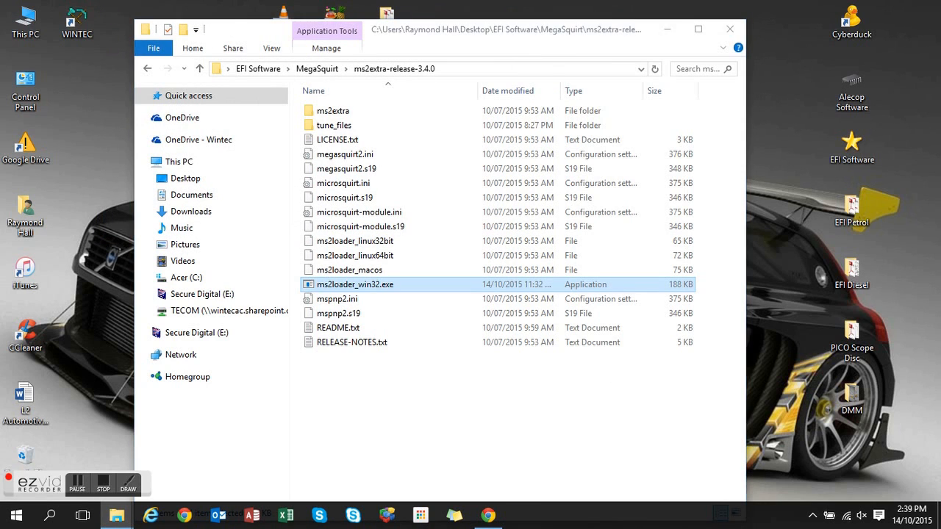
- Start TunerStudio MS from its File Explorer shortcut so the start page appears
left_click(351, 341)
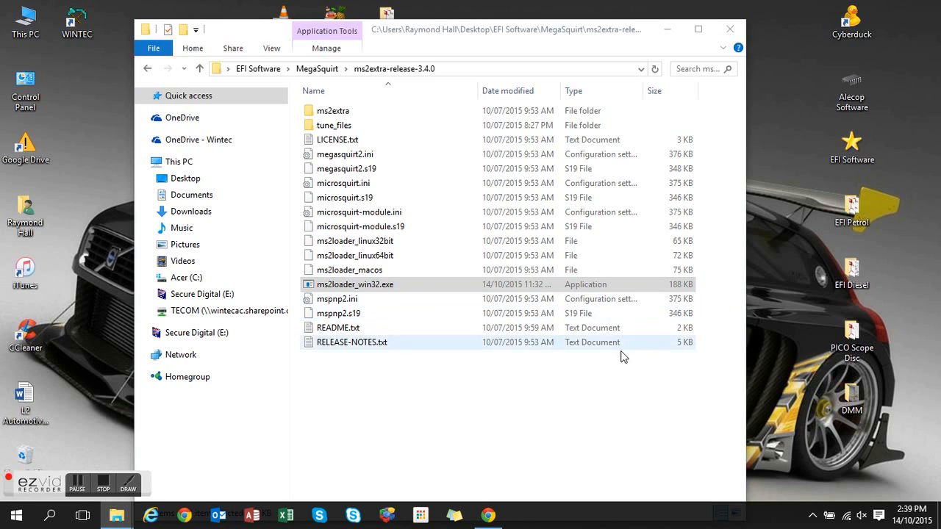
double_click(356, 285)
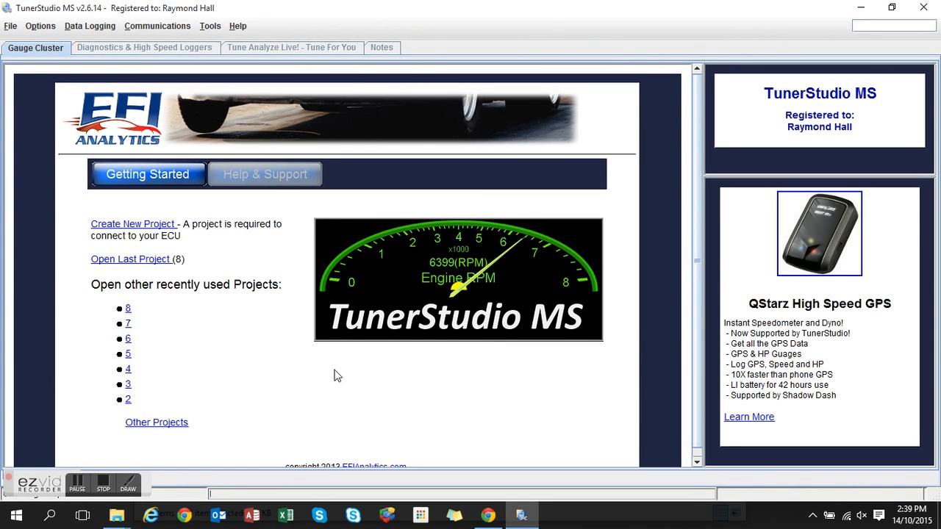
- Create a new project named 9 and detect the MS2/Extra 3.4.0 controller on COM6
left_click(132, 224)
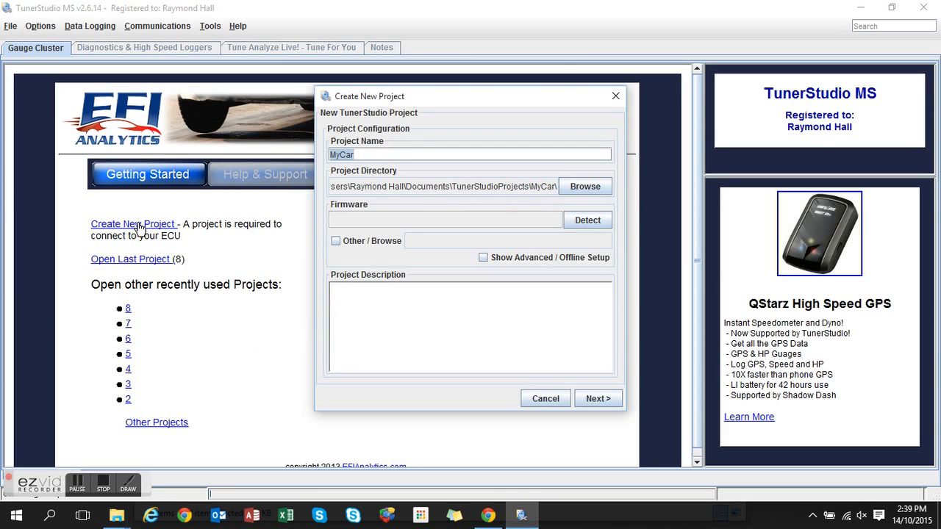
mouse_move(234, 214)
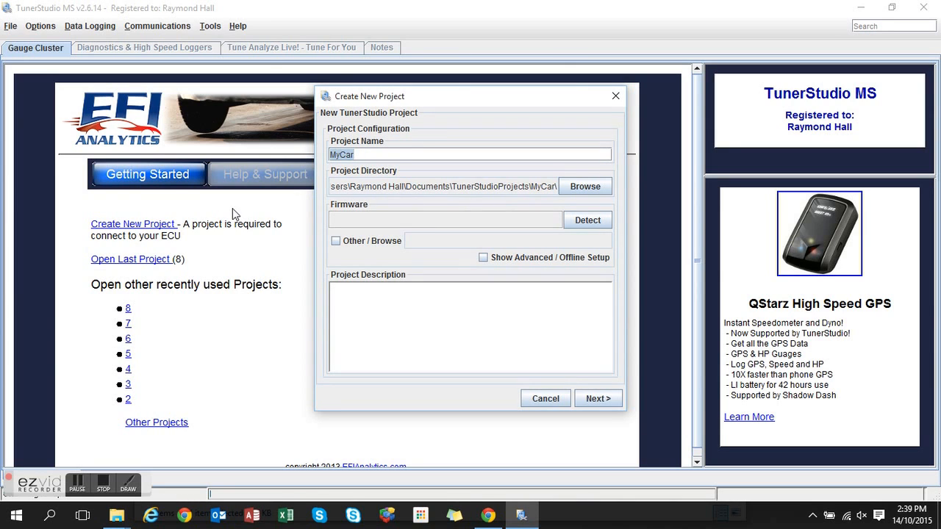
type("9")
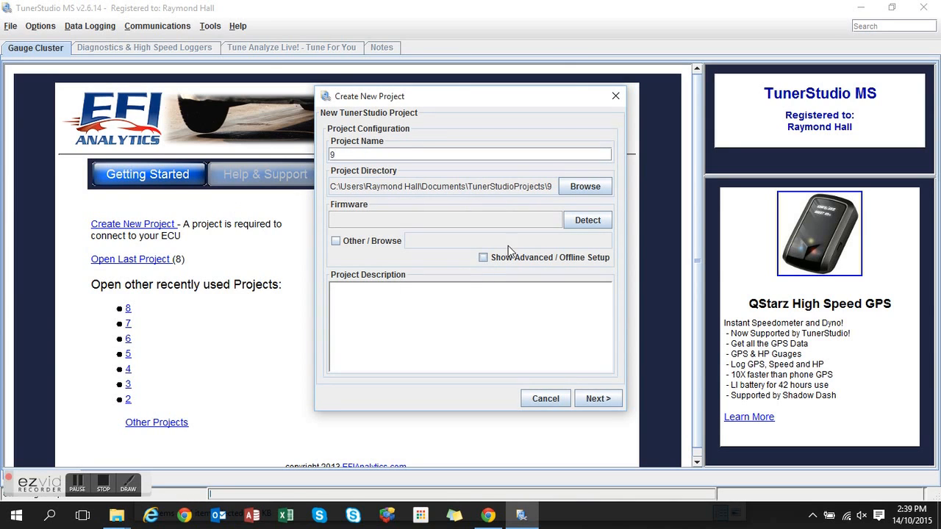
left_click(587, 220)
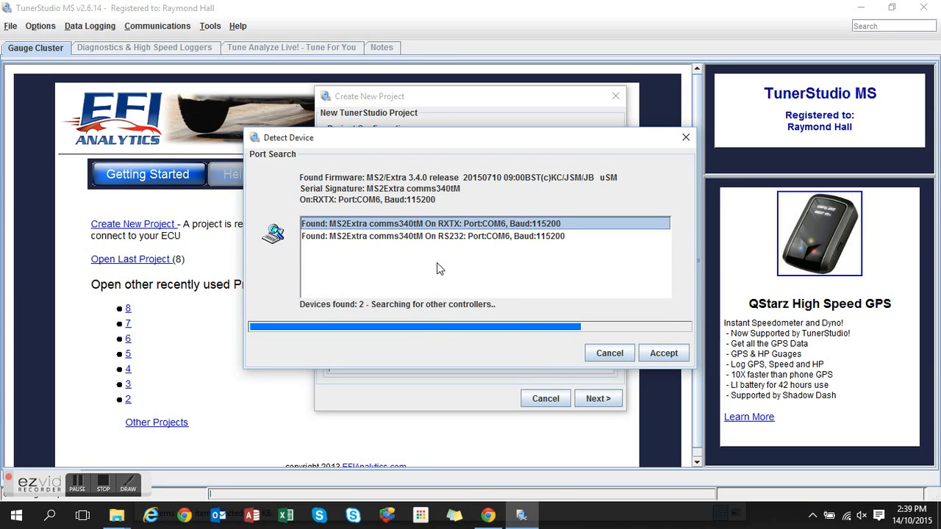
mouse_move(417, 243)
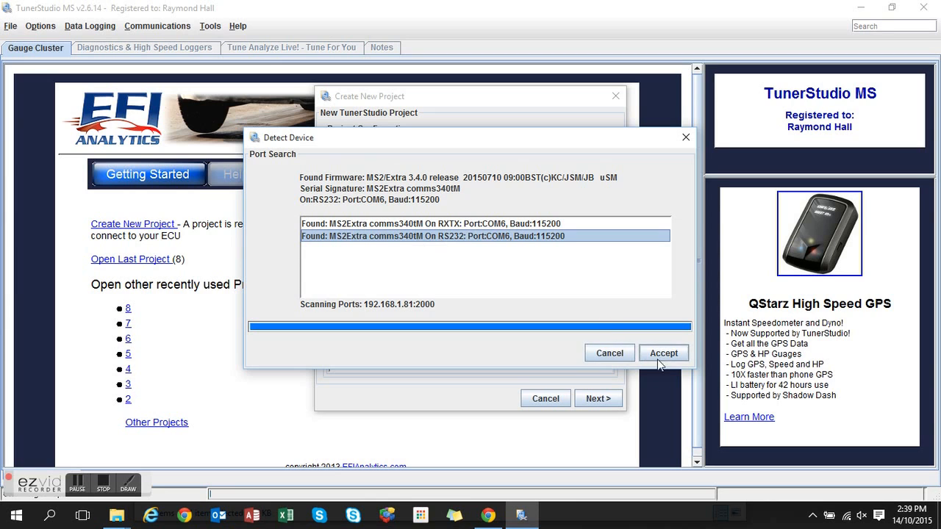
- Accept the detected MS2/Extra firmware and set the oxygen sensor display to Narrowband Sensor
left_click(661, 352)
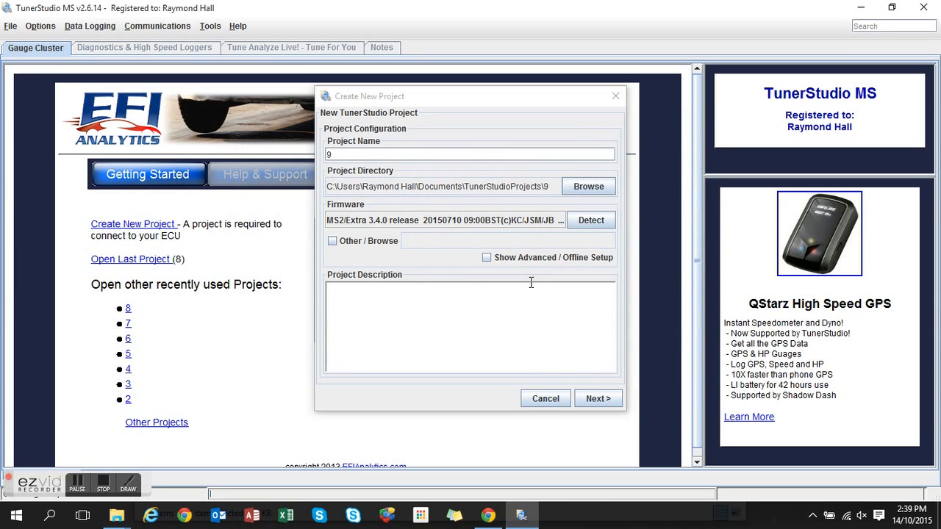
left_click(597, 398)
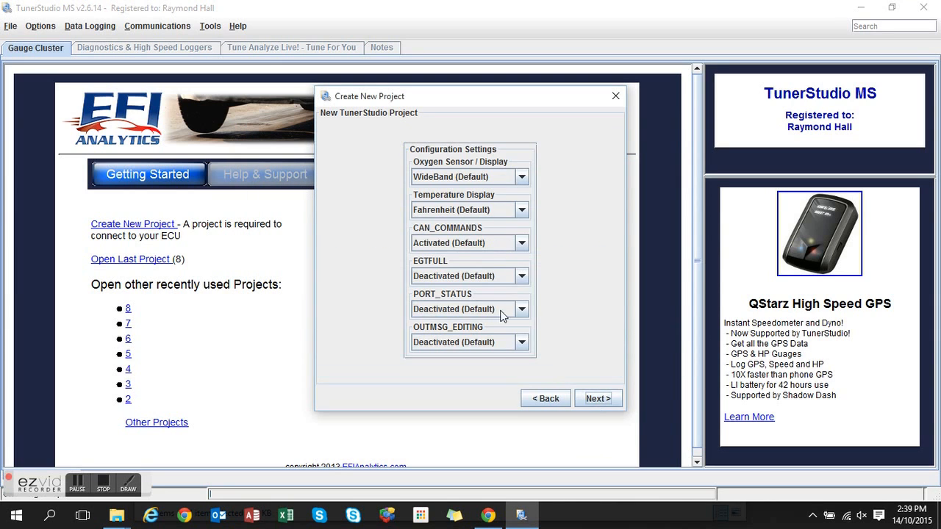
left_click(522, 177)
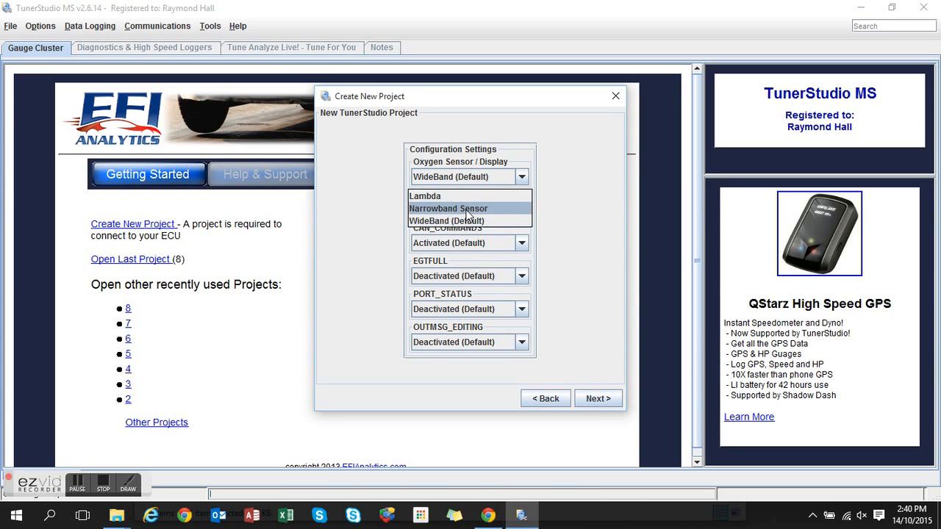
left_click(447, 209)
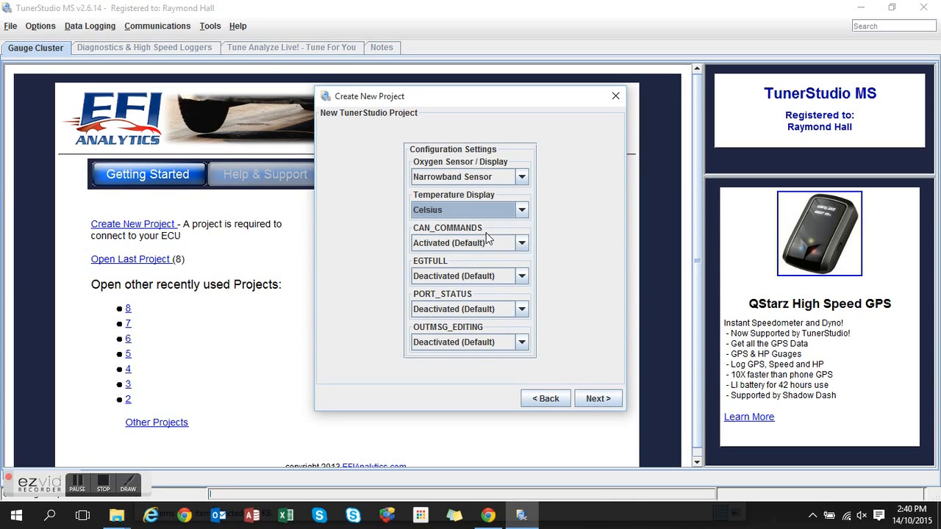
- Set the driver to RS232 Serial (Default) on port COM6, test it successfully and continue to dashboards
left_click(597, 399)
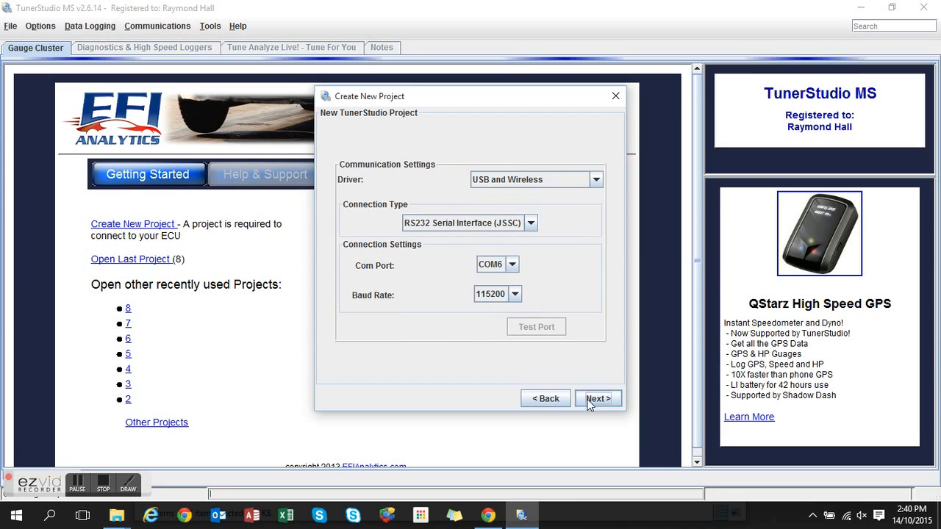
left_click(596, 179)
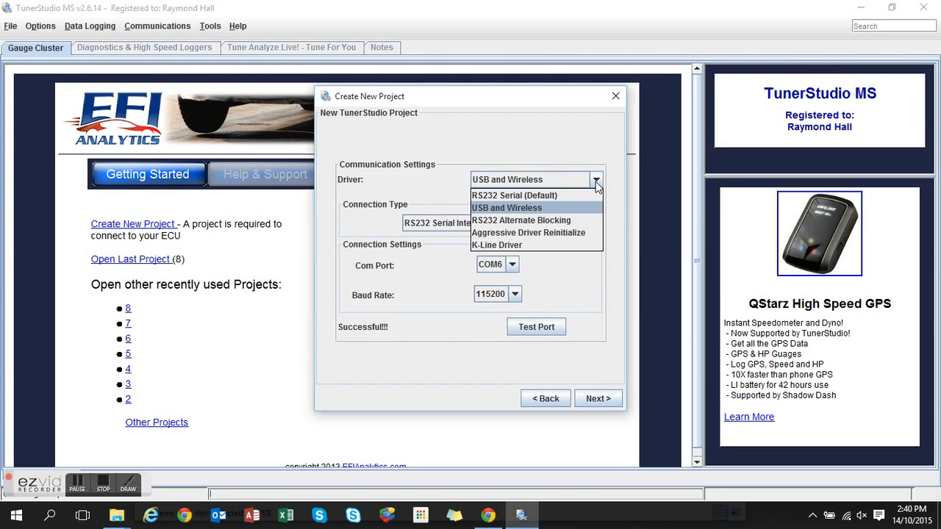
mouse_move(514, 195)
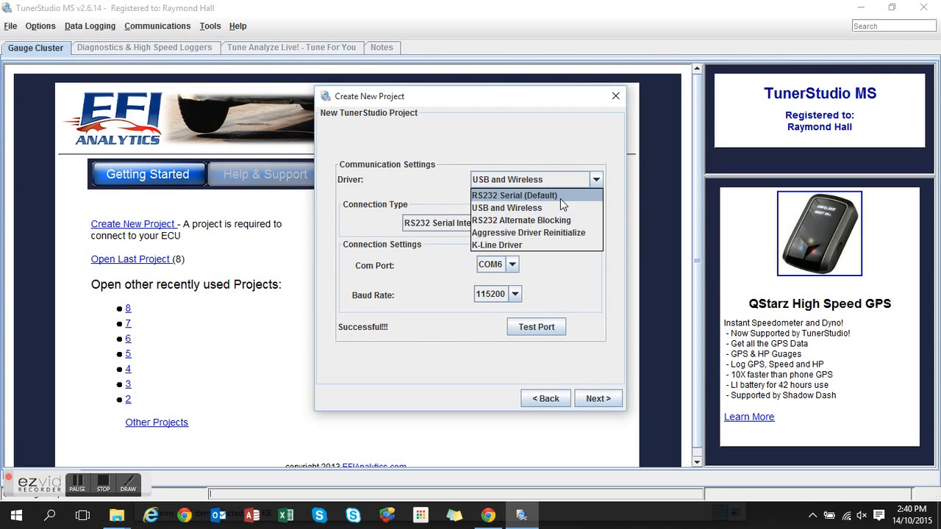
left_click(515, 194)
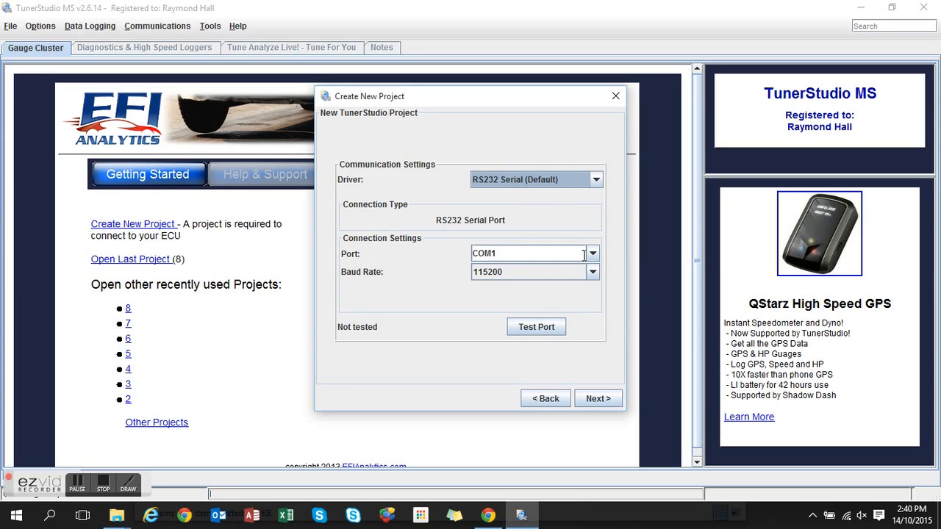
type("COM6")
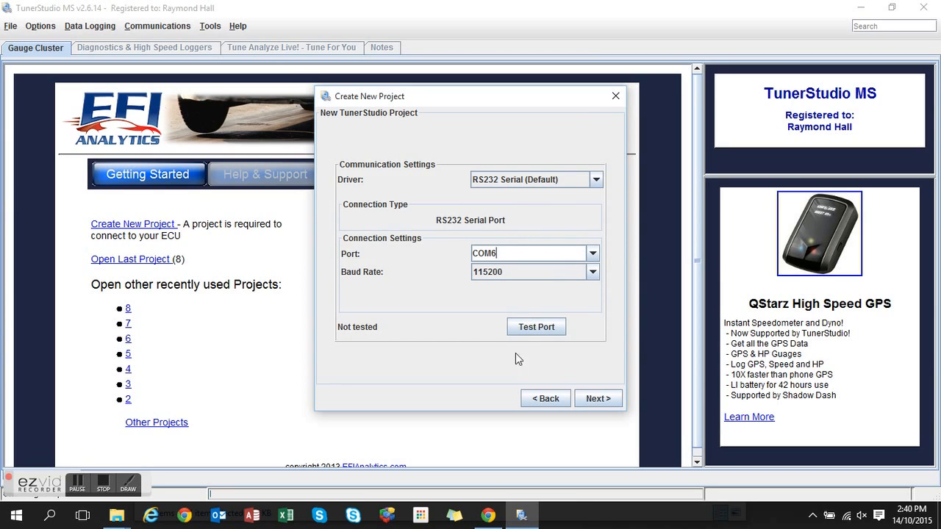
left_click(535, 326)
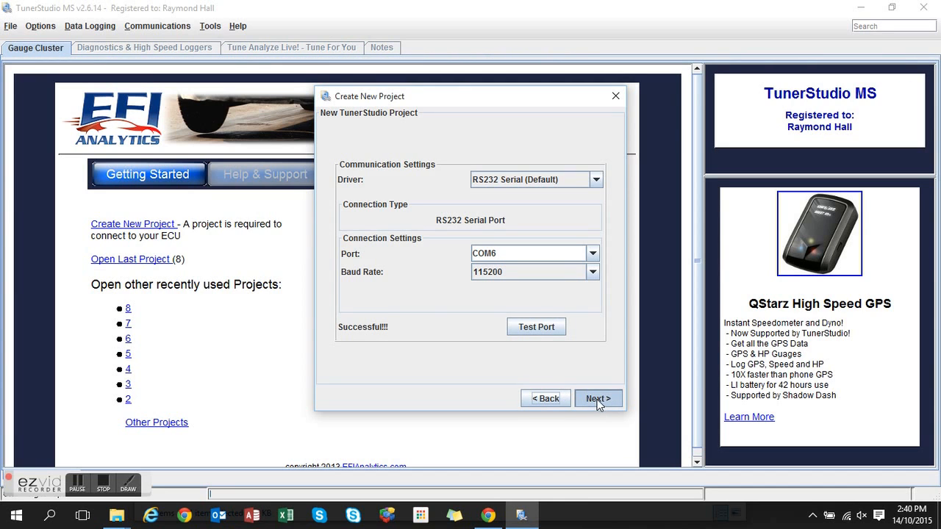
left_click(597, 398)
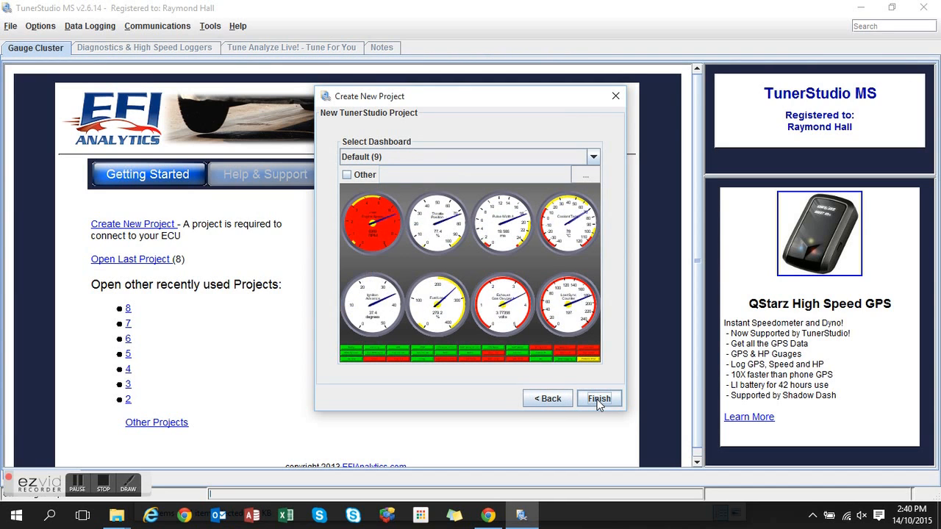
- Finish the project with the Default dashboard, then look at Communications after the settings error
left_click(598, 397)
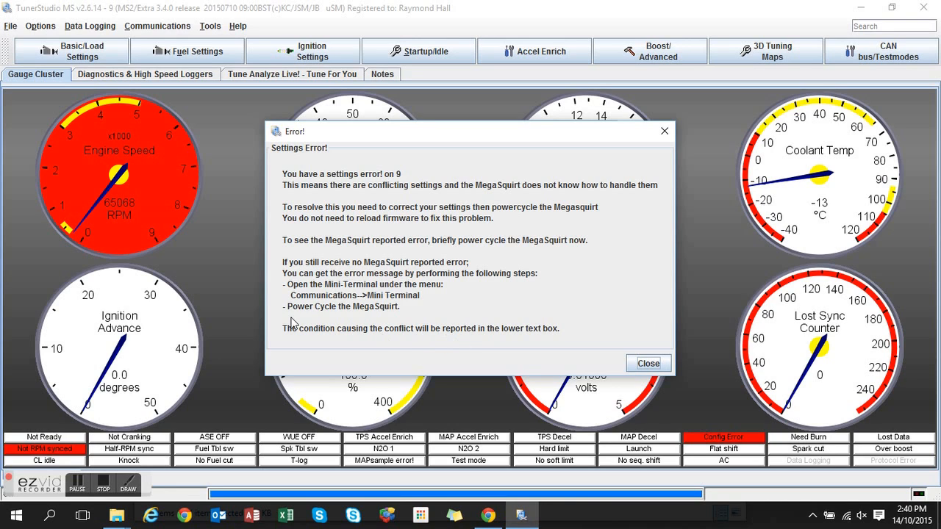
mouse_move(199, 230)
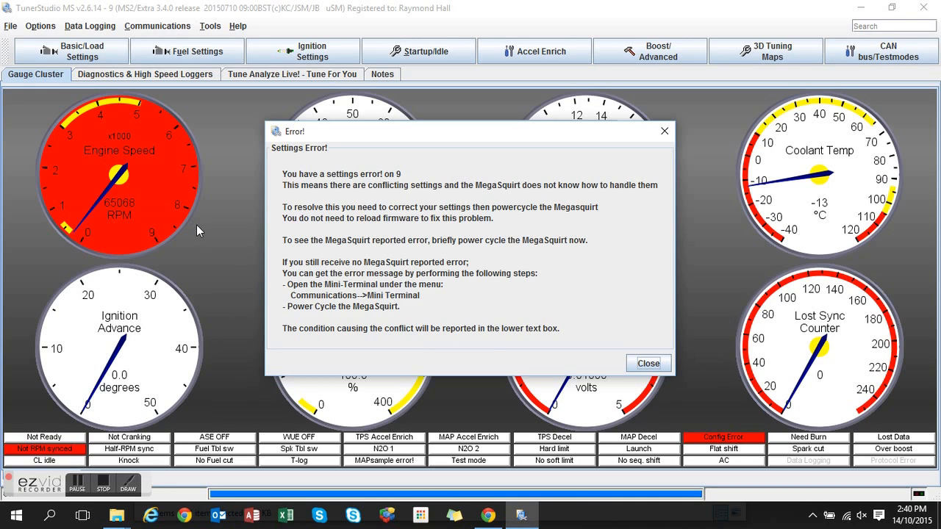
mouse_move(382, 295)
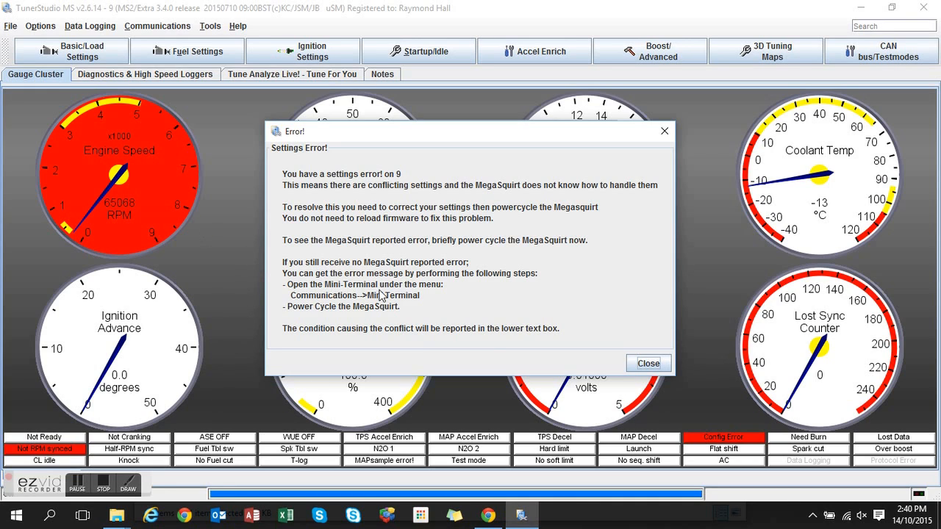
mouse_move(449, 307)
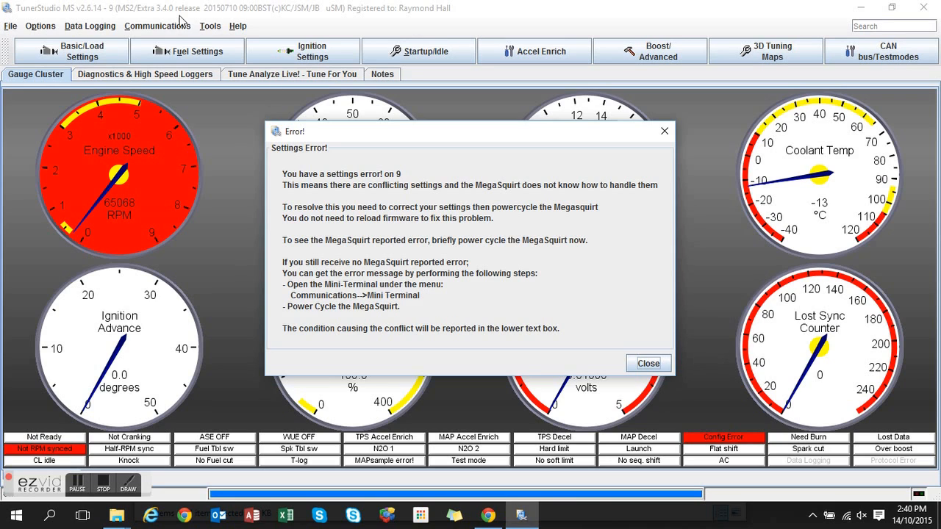
left_click(156, 26)
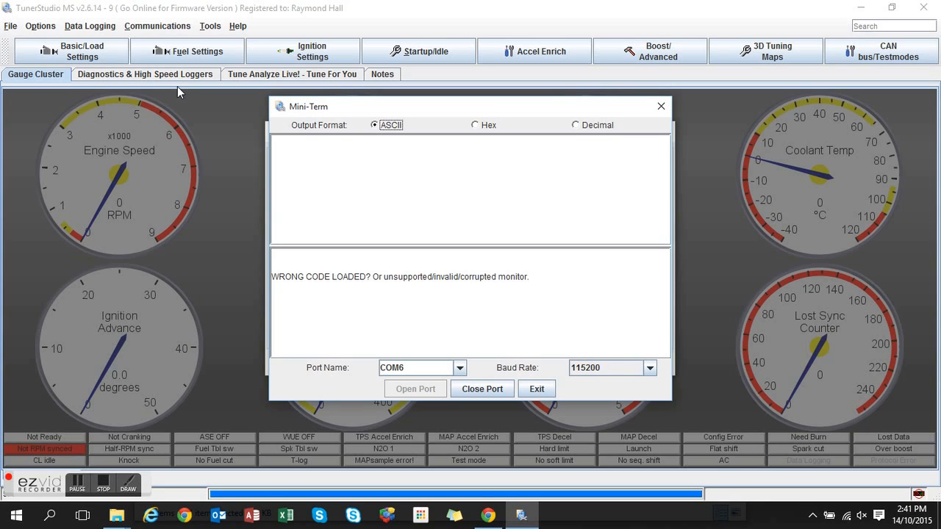
mouse_move(426, 244)
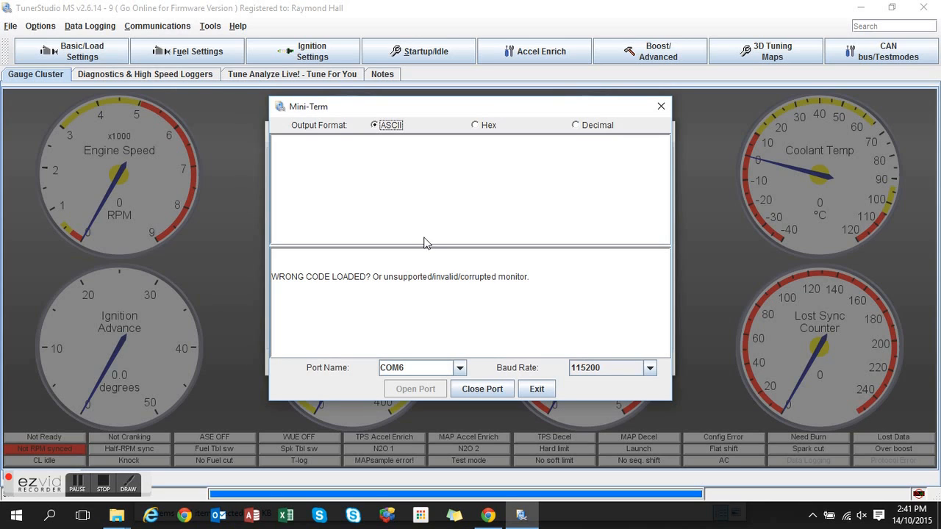
mouse_move(511, 337)
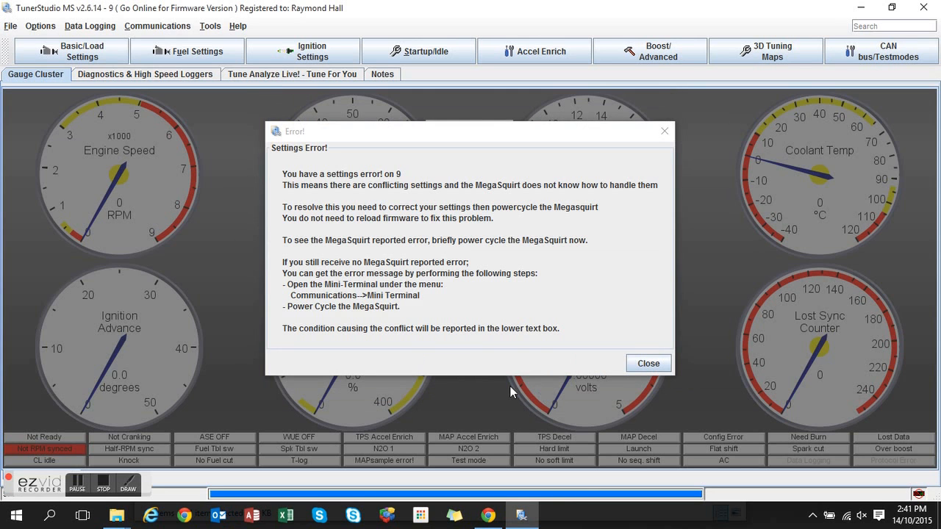
- Reach Project Properties through File > Project
left_click(10, 27)
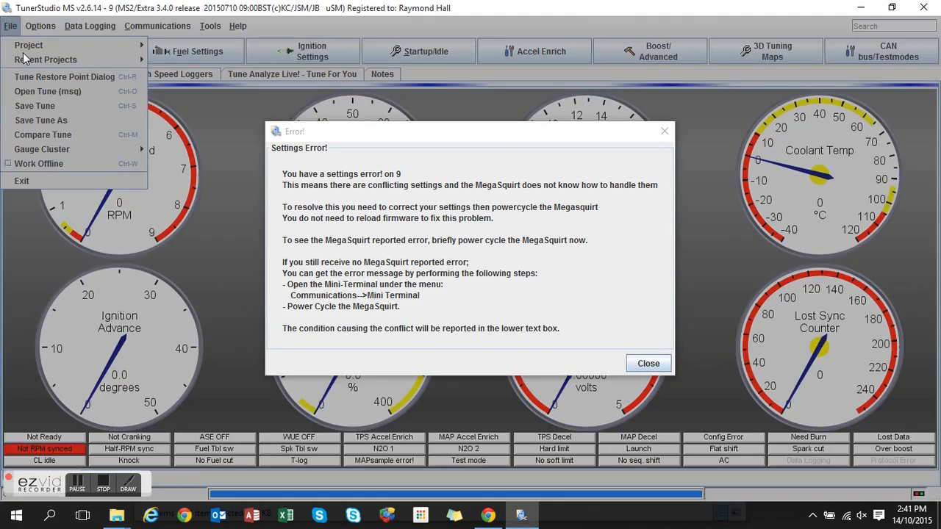
left_click(30, 44)
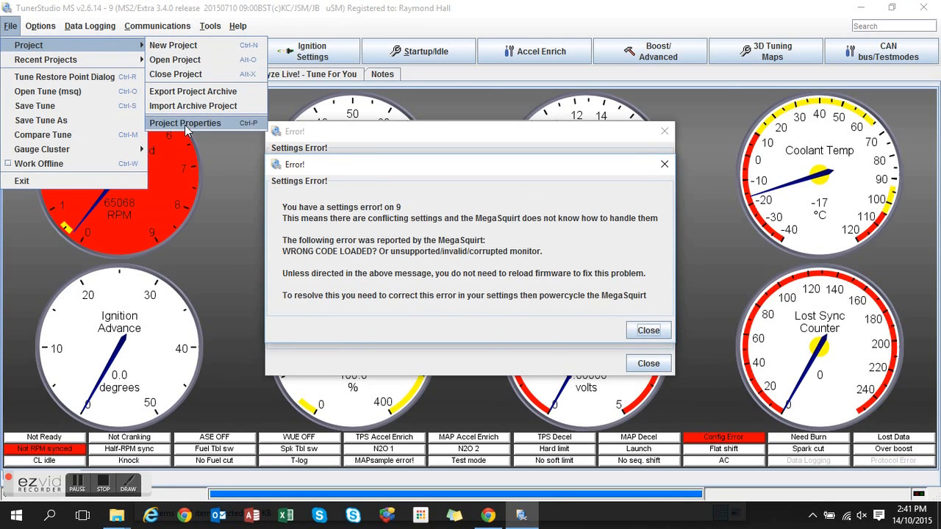
left_click(186, 123)
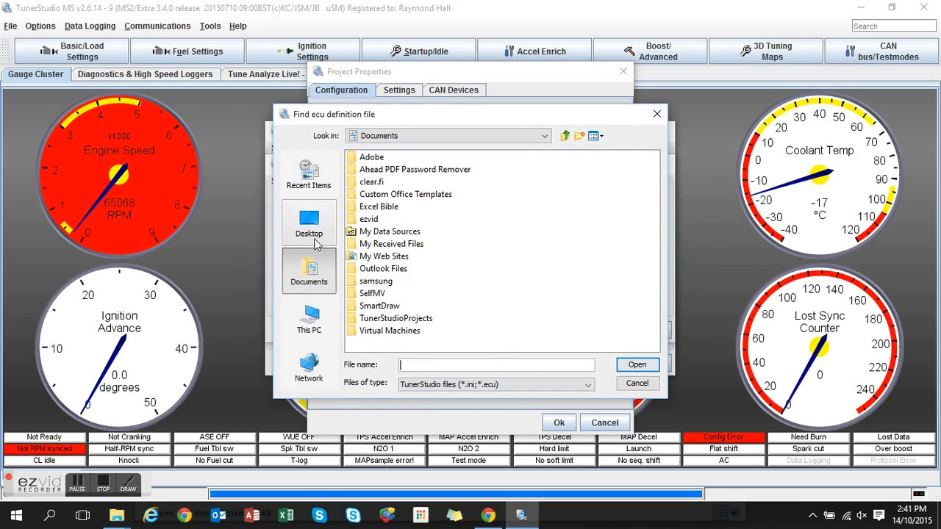
- Select microsquirt-module.ini from Desktop\EFI Software\MegaSquirt\ms2extra-release-3.4.0 as the definition file
left_click(309, 221)
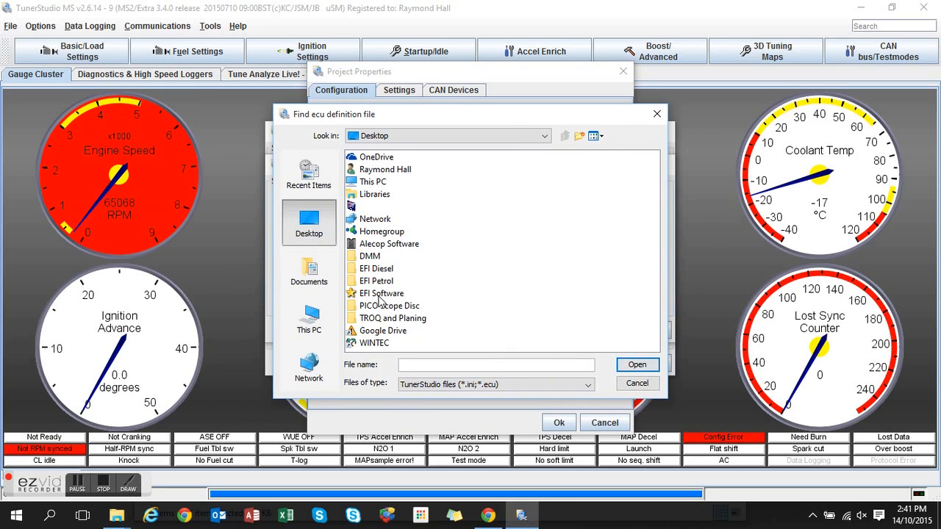
double_click(382, 292)
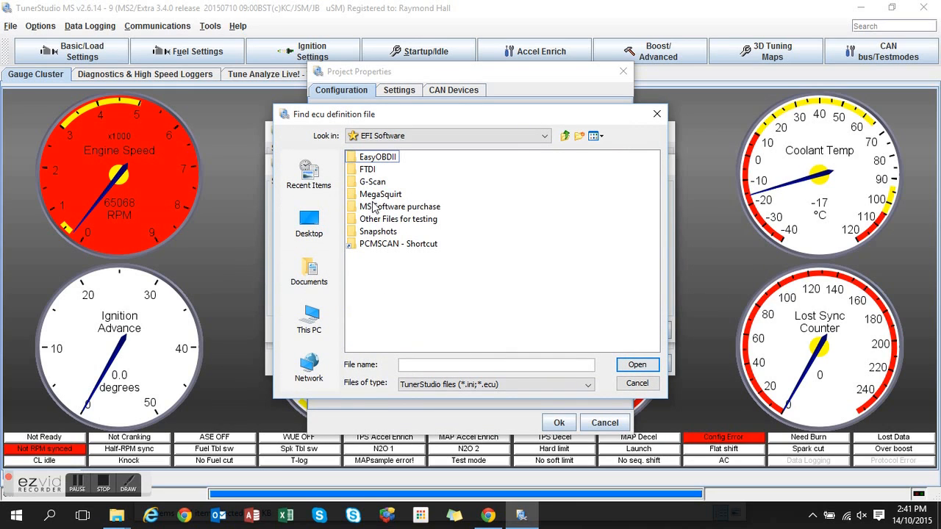
double_click(382, 194)
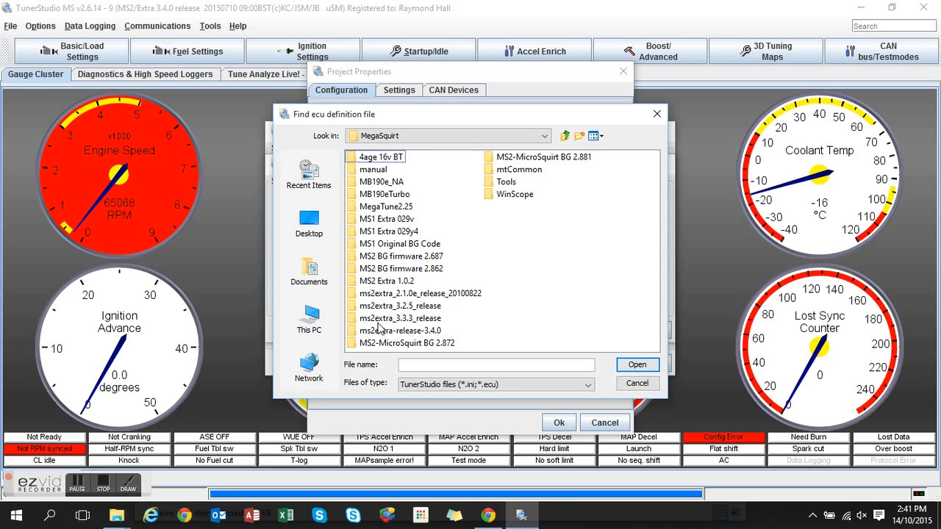
double_click(399, 330)
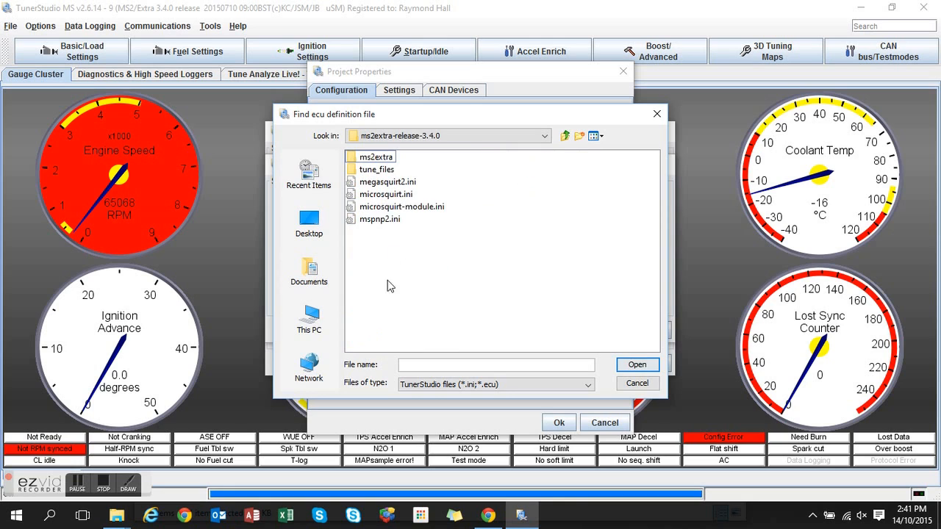
left_click(401, 206)
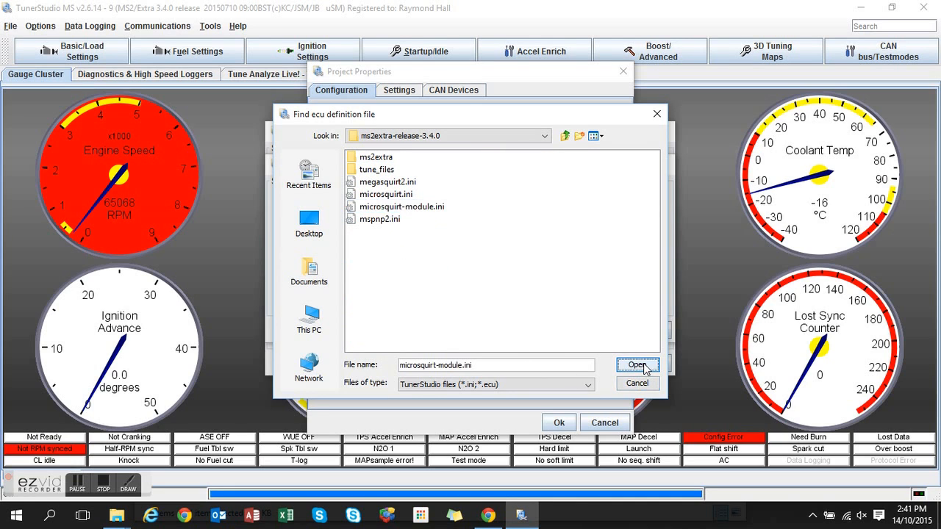
left_click(637, 364)
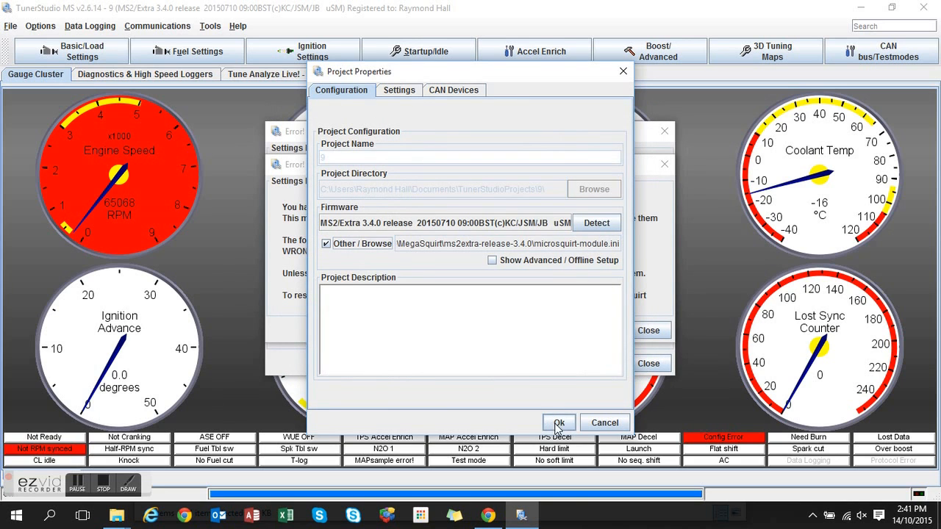
- Apply the project properties with Ok and respond to the reappearing Settings Error on 9
left_click(558, 424)
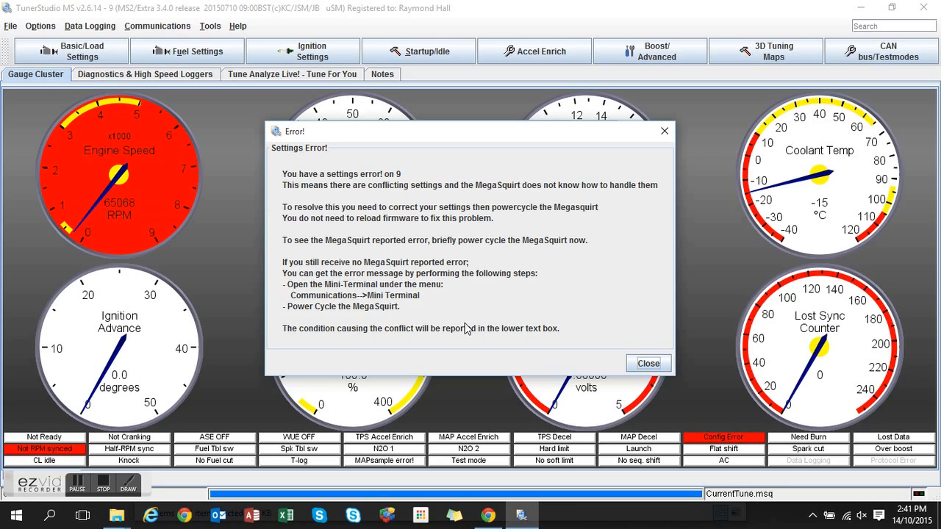
left_click(126, 487)
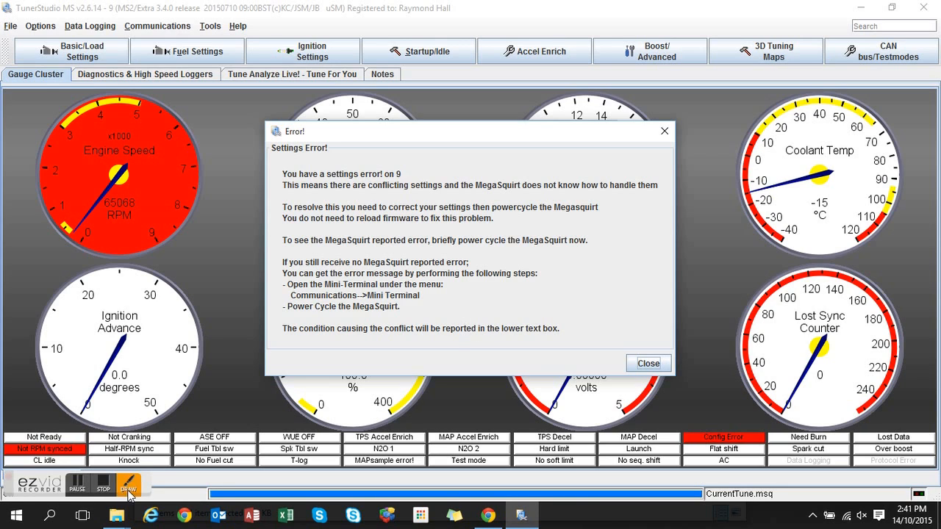